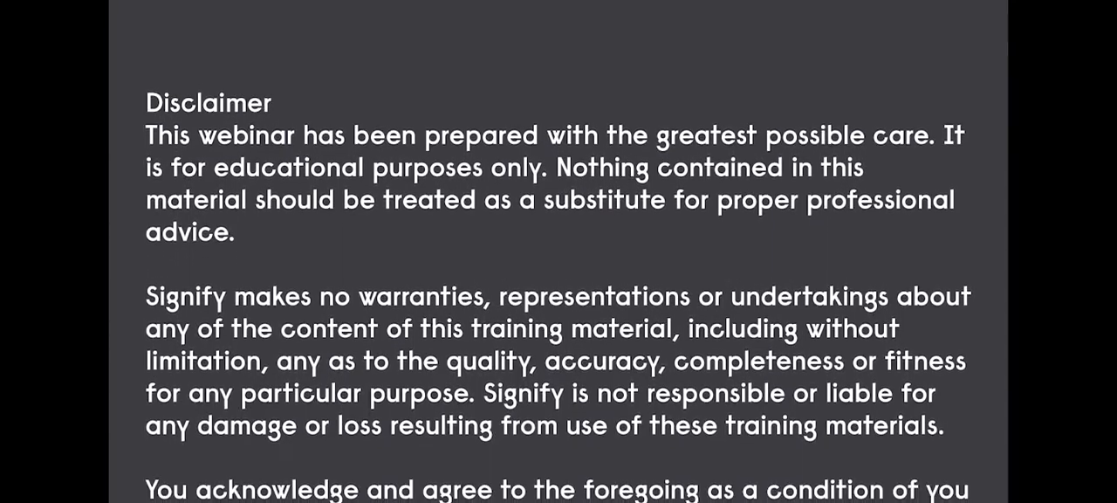
{"action": "scroll", "scroll_direction": "up", "scroll_amount": 3}
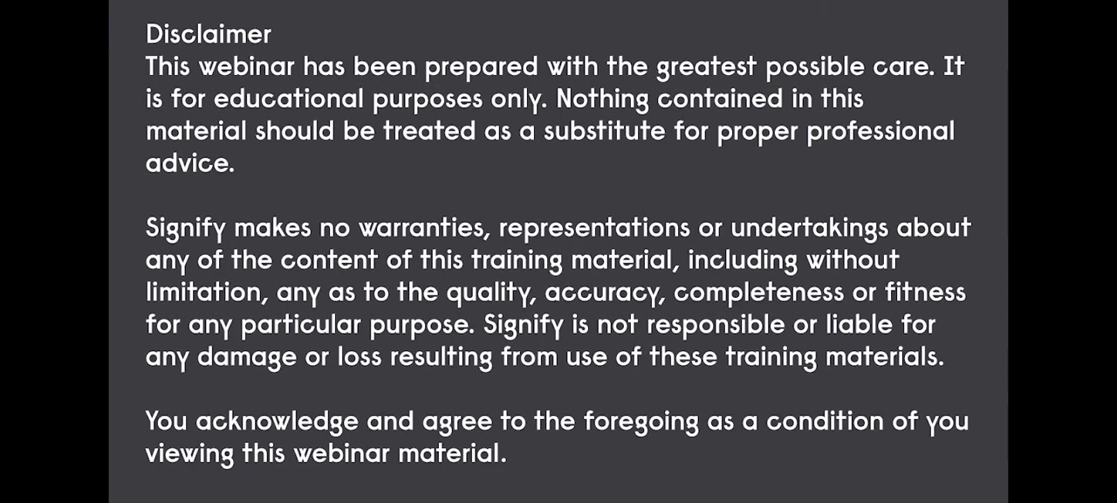